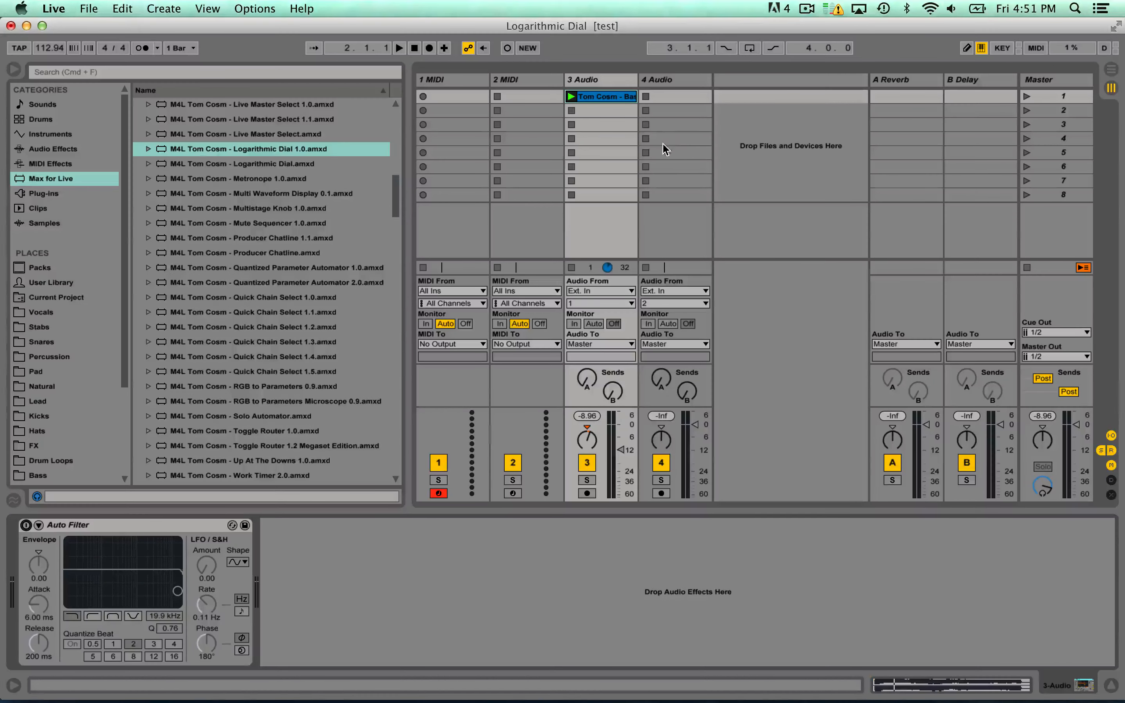
mouse_move(578, 212)
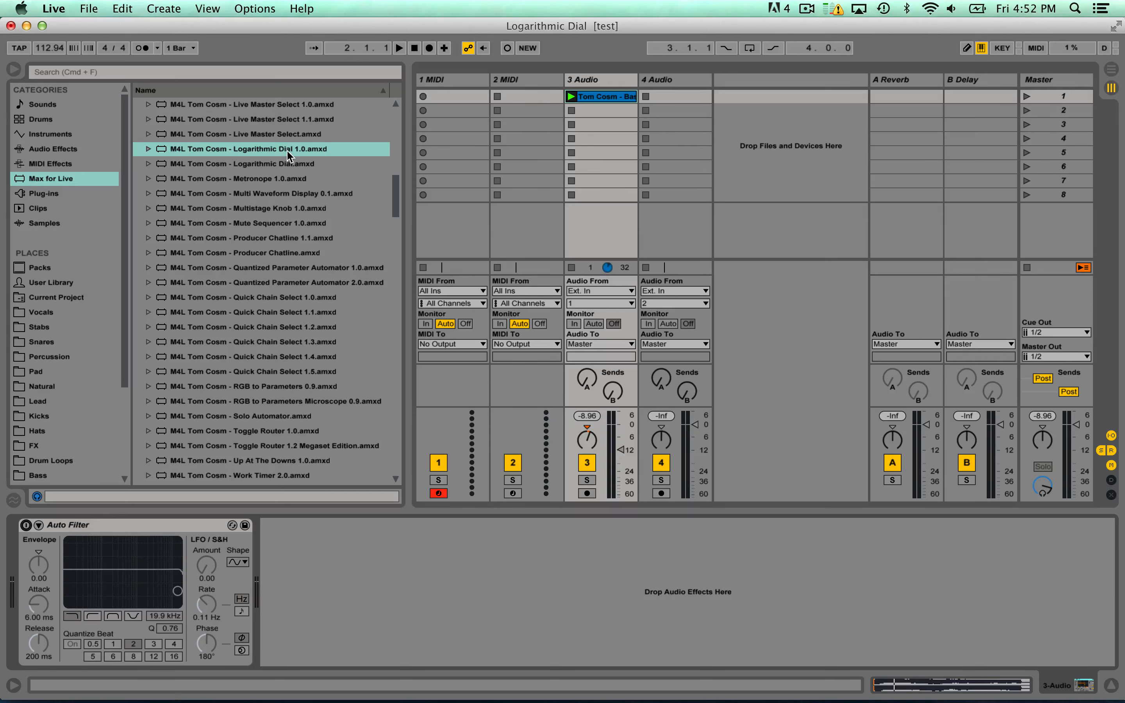
Step: Switch on the Auto Filter device on track 3 in low-pass mode
left_click(600, 79)
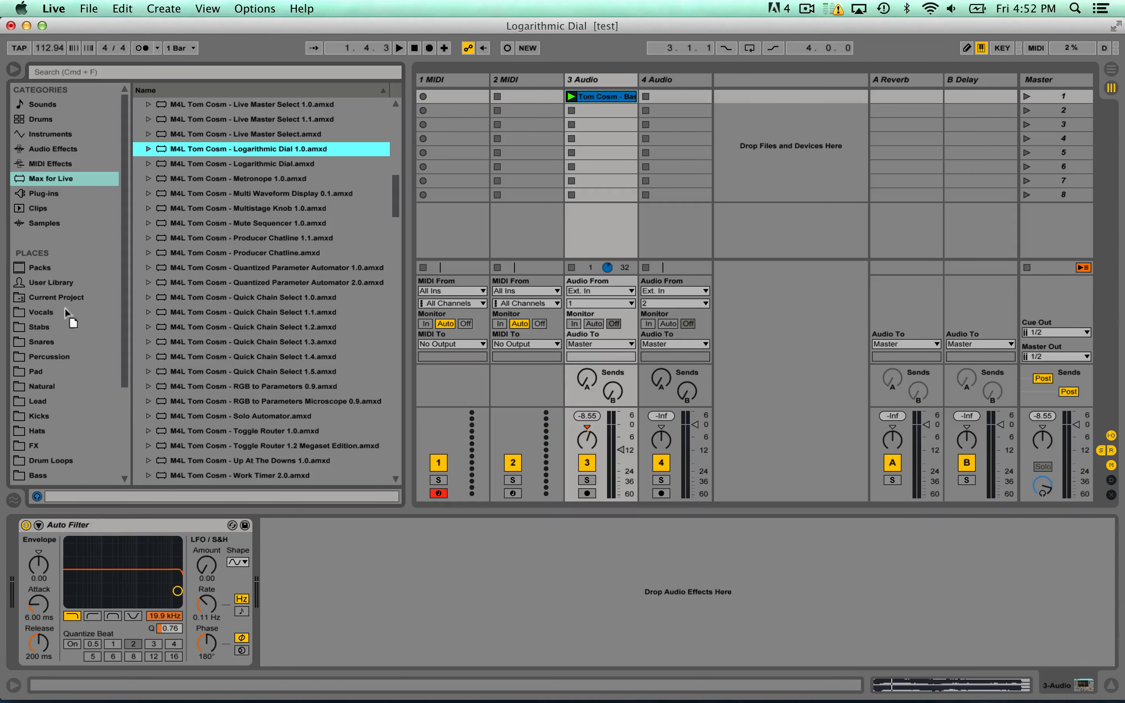
Step: Load Logarithmic Dial 1.0 before Auto Filter and map it to the filter's Frequency
double_click(246, 148)
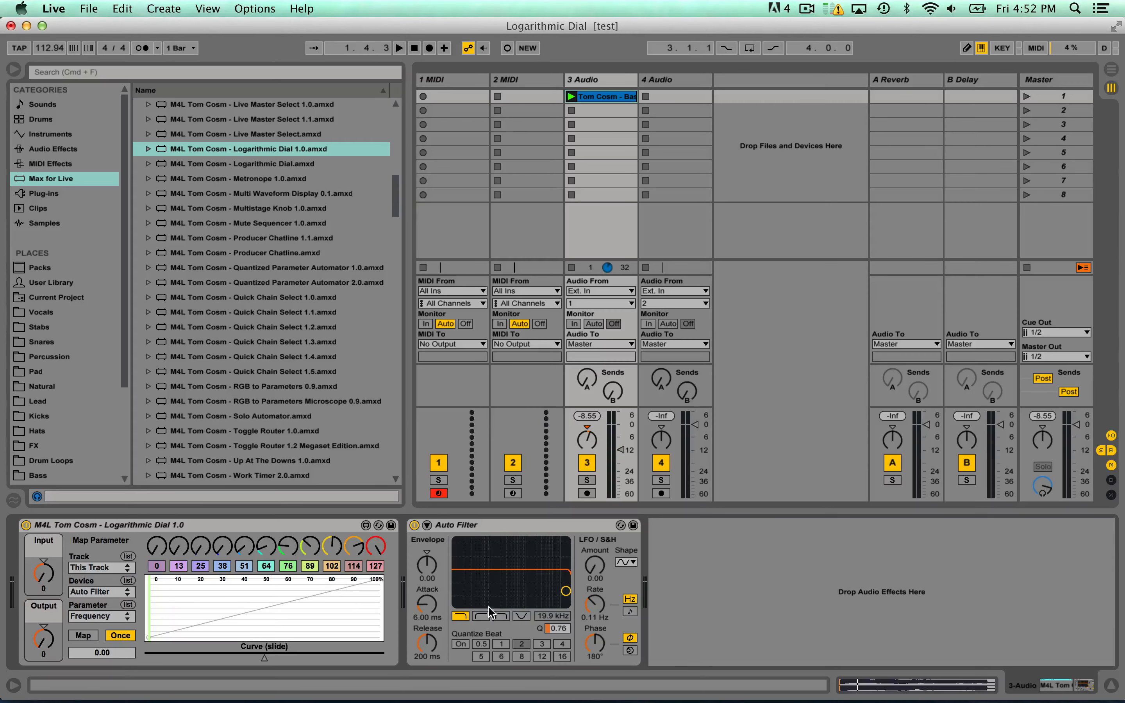
mouse_move(41, 631)
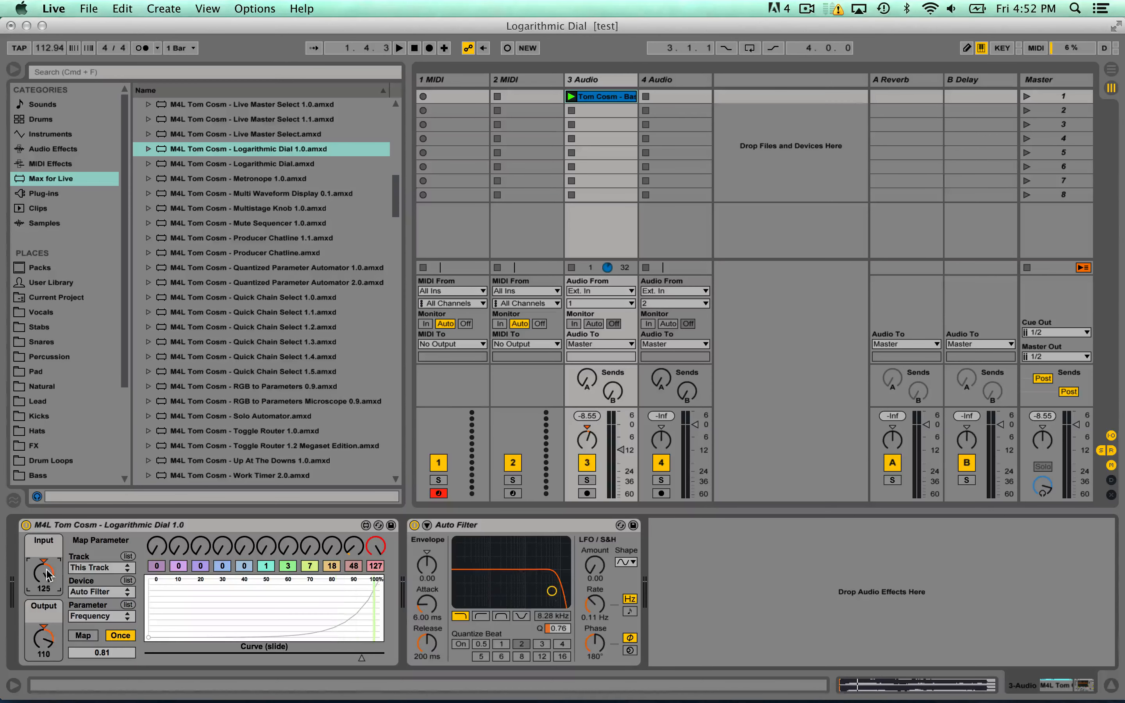
left_click(399, 48)
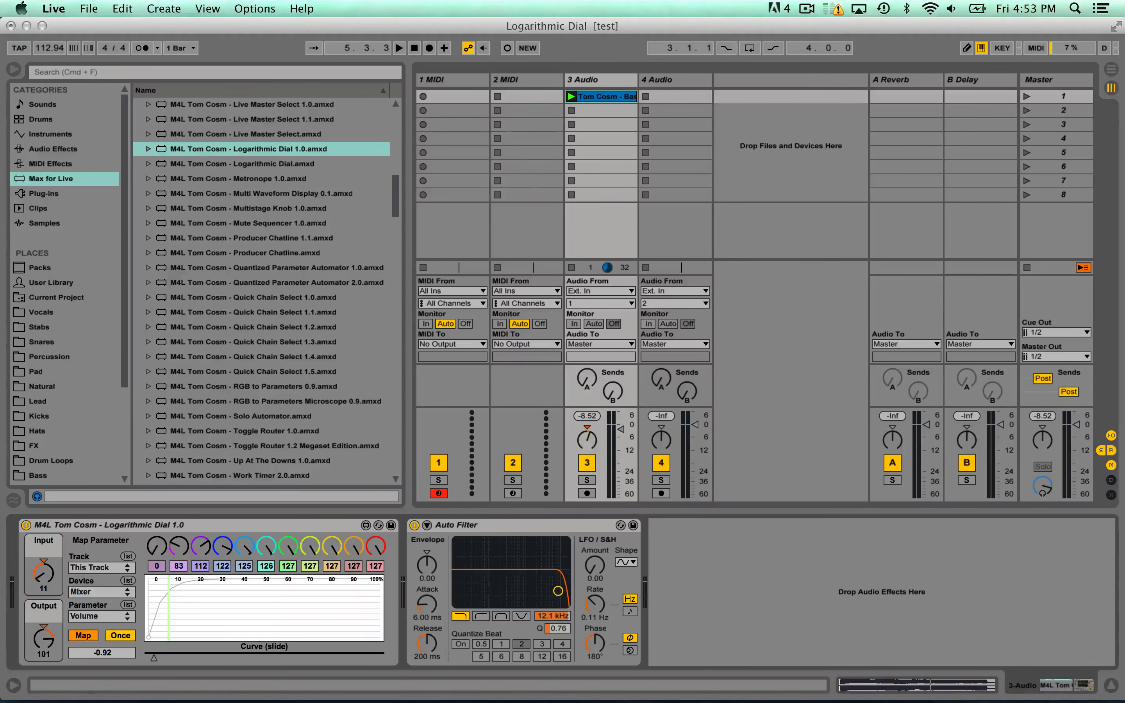
Step: Retarget the Logarithmic Dial to the track Mixer's Panning parameter
left_click(101, 616)
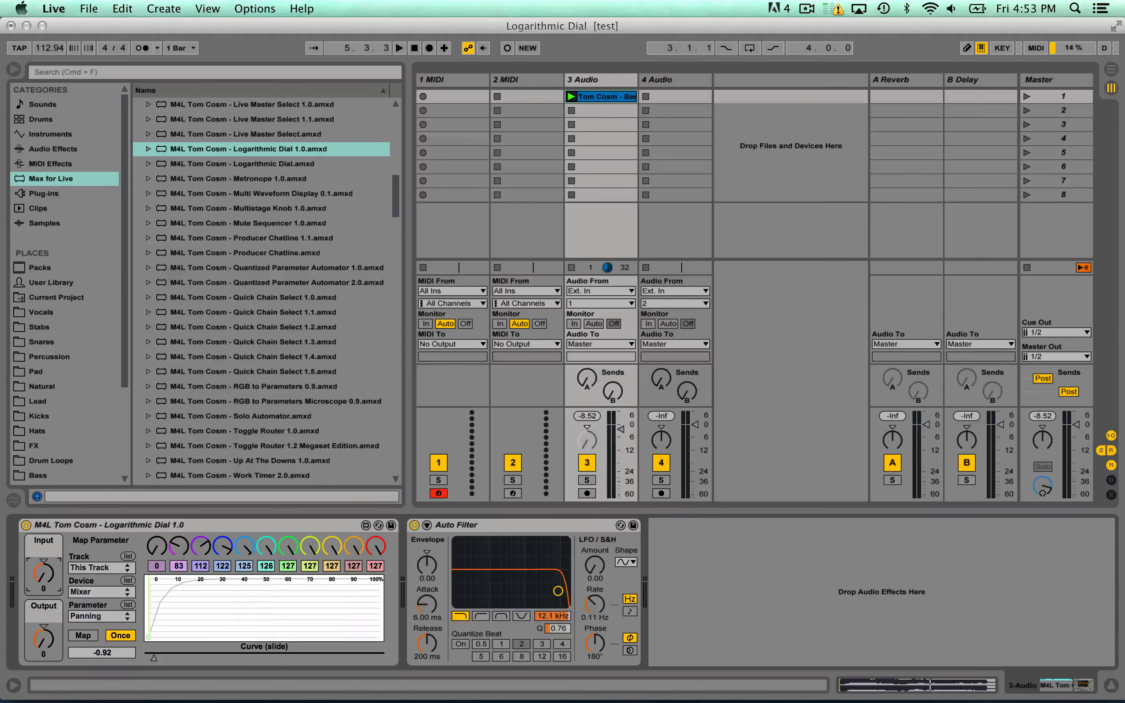